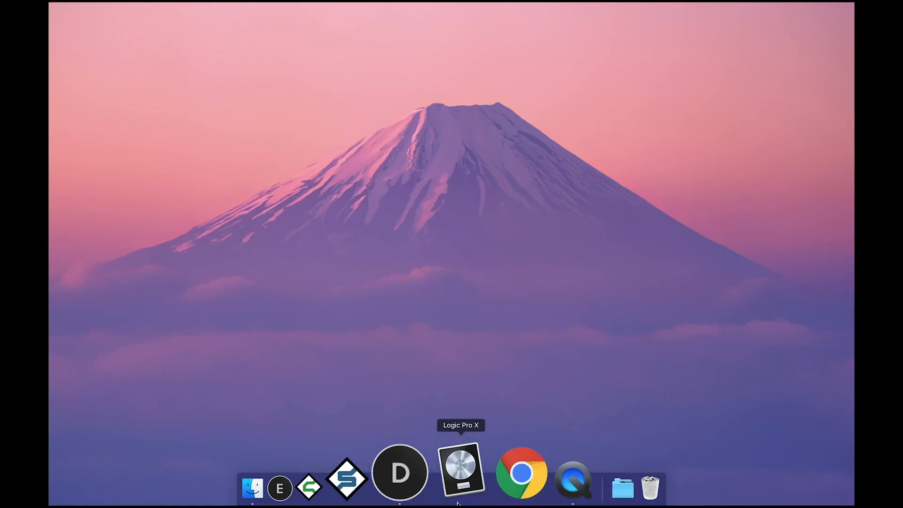
# Launch ROLI Dashboard, load Logic Pro Control on the Lightpad Block and set the Loop Block to Logic Control
pyautogui.click(461, 468)
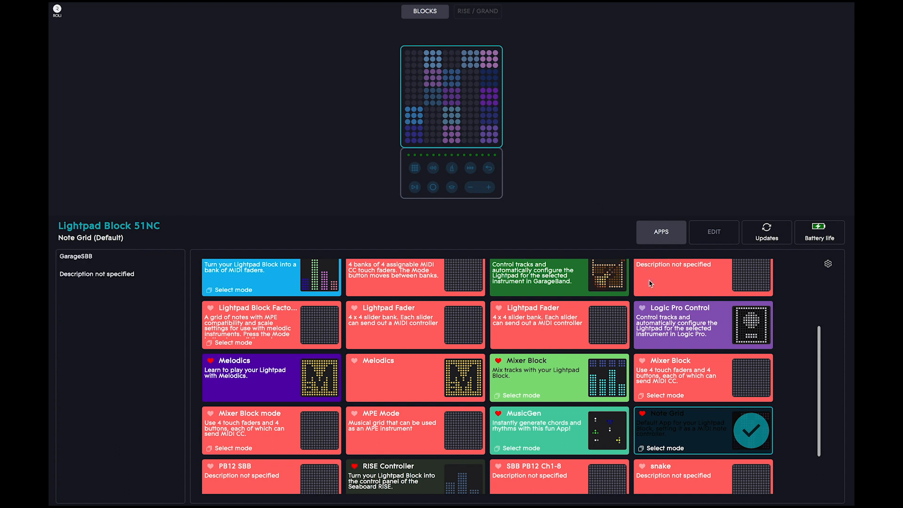
pyautogui.click(702, 324)
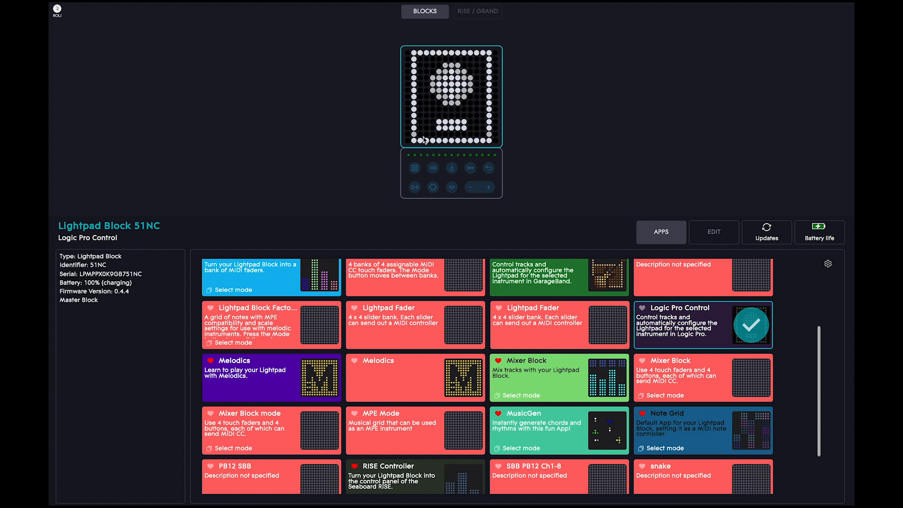
pyautogui.click(451, 173)
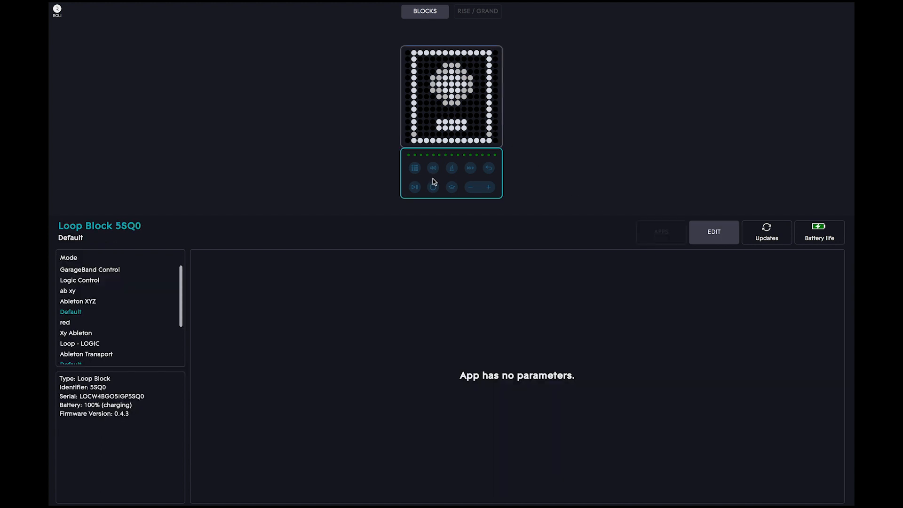
pyautogui.click(79, 280)
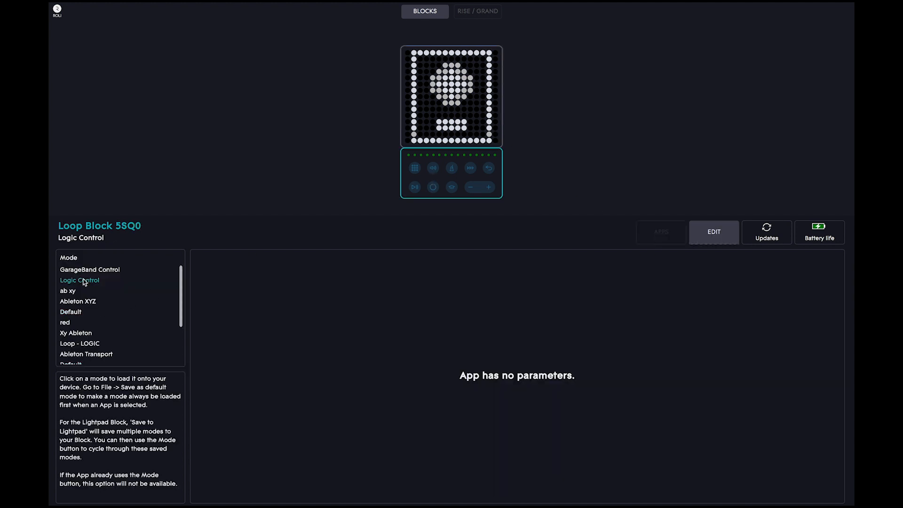